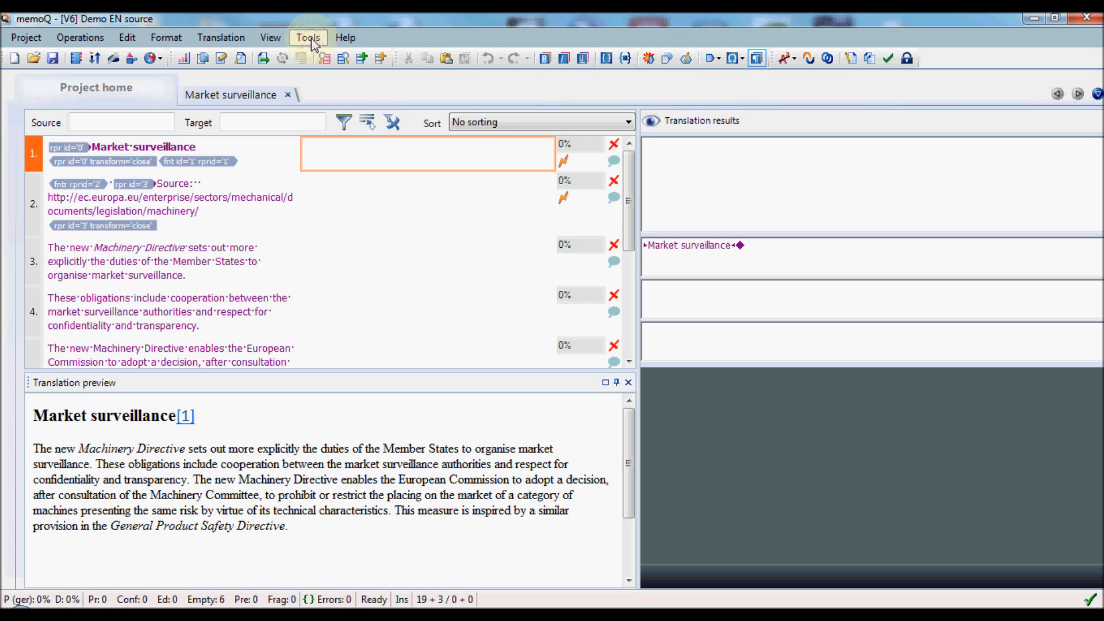
# - Enable the memoQ pseudo-translation plugin in the Machine translation options
pyautogui.click(307, 37)
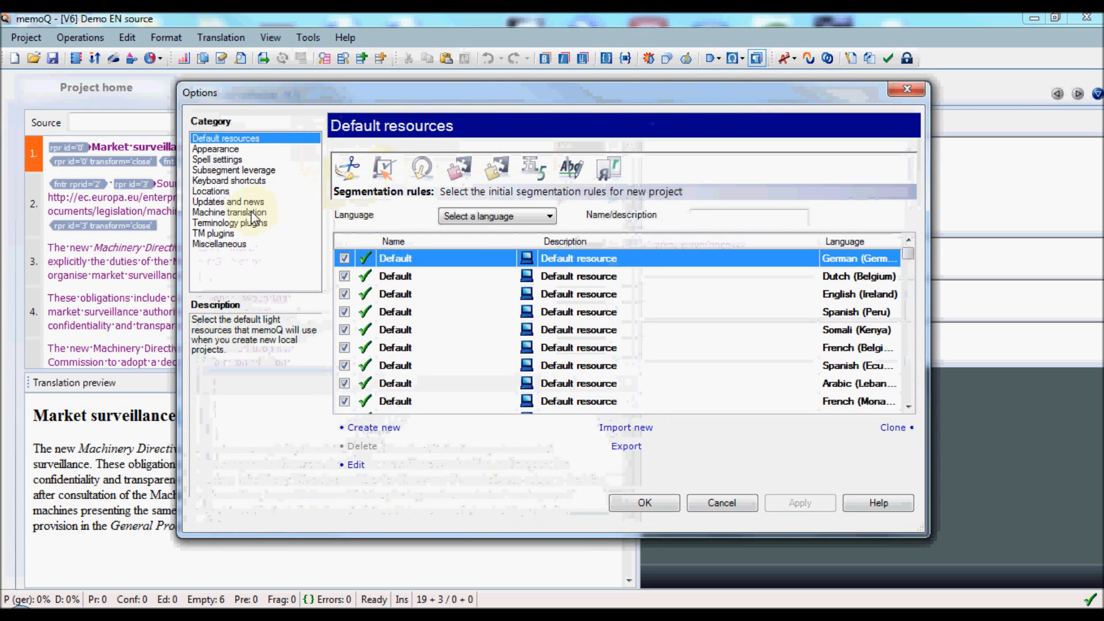
pyautogui.click(229, 212)
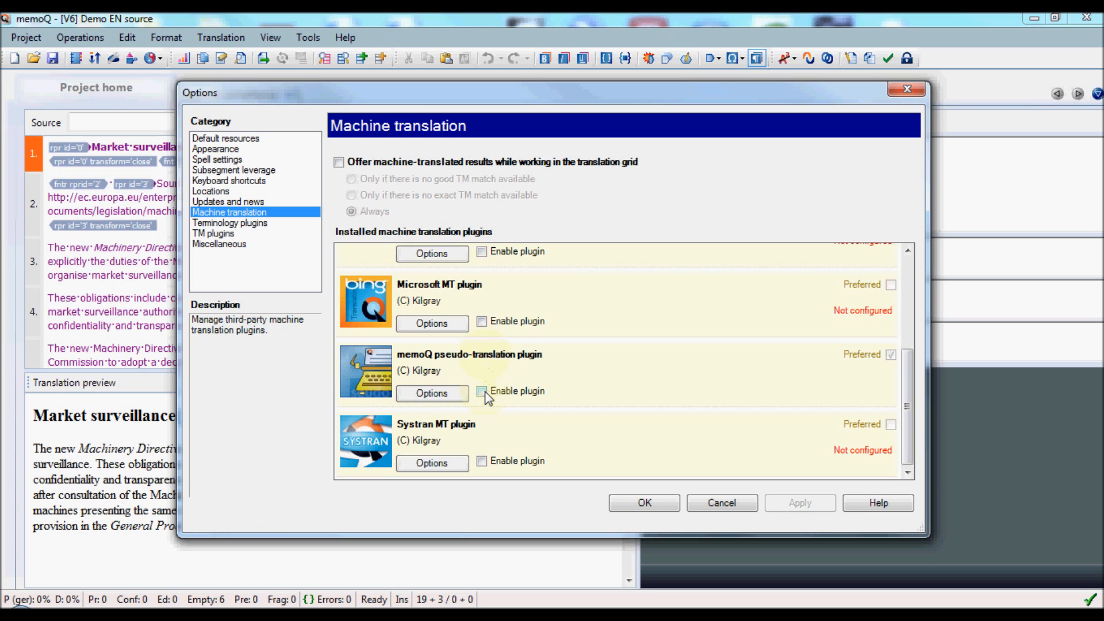
pyautogui.click(483, 390)
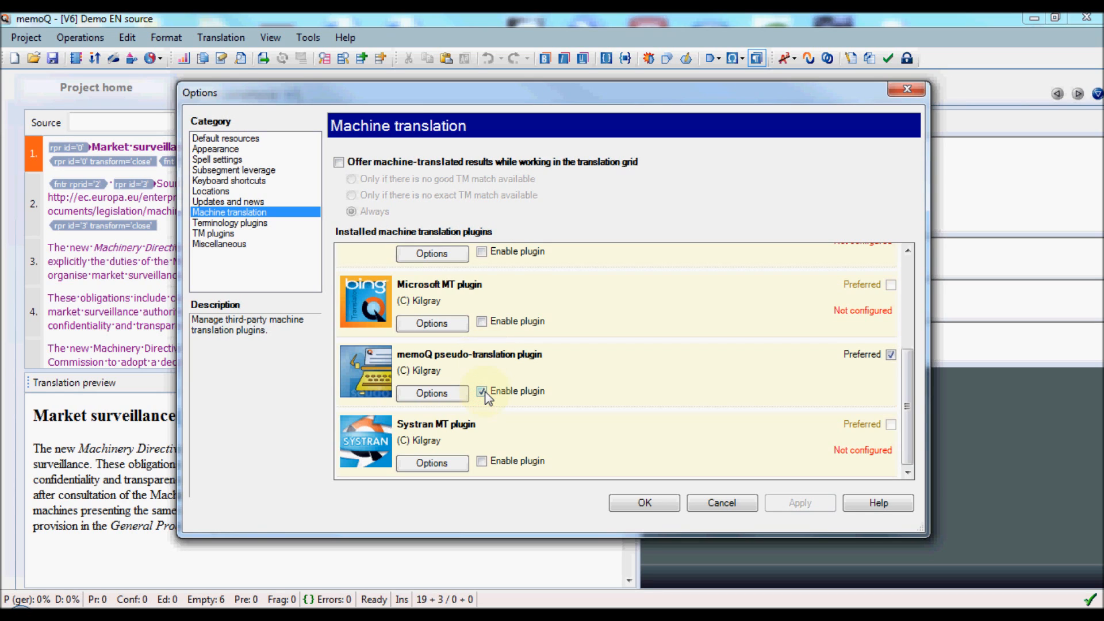
pyautogui.moveTo(432, 392)
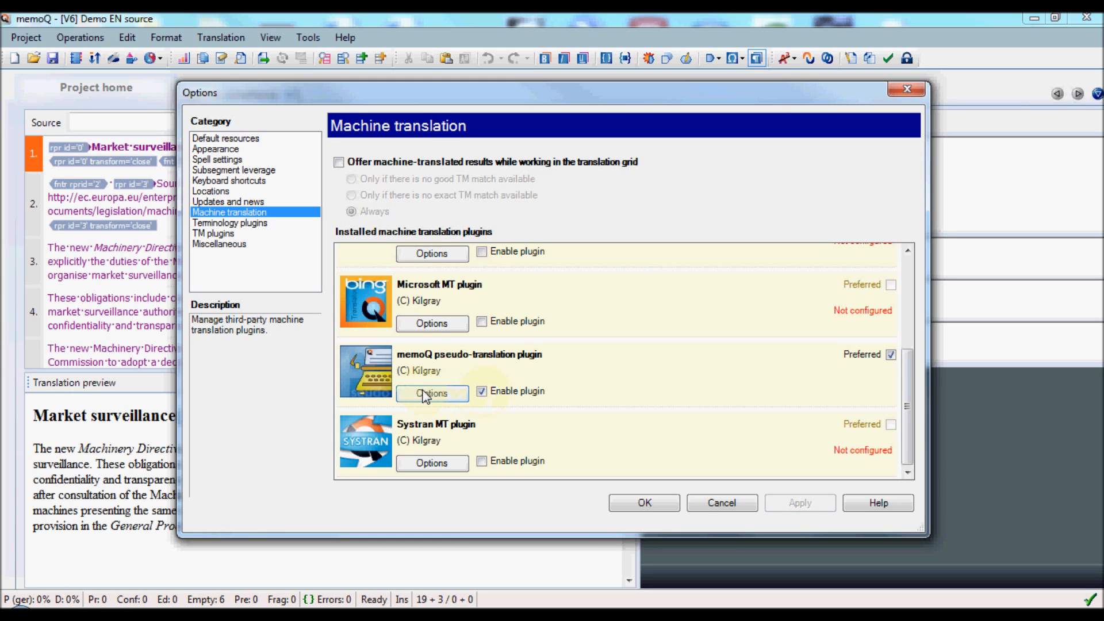
# - Accept the pseudo-translation plugin's default settings and confirm the Options dialog
pyautogui.click(432, 393)
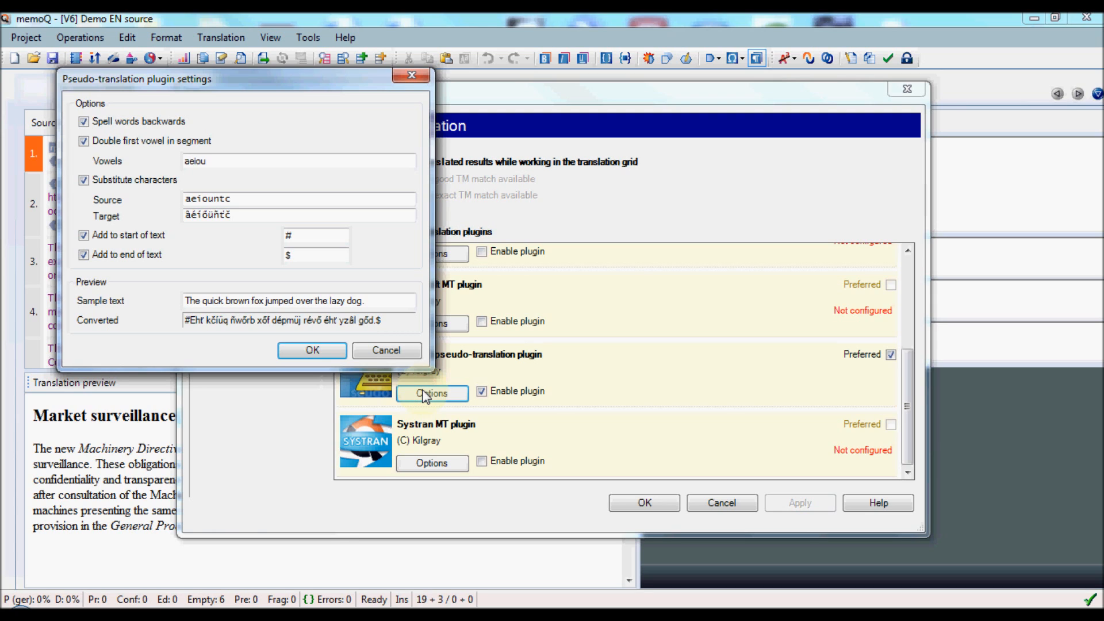
pyautogui.moveTo(386, 350)
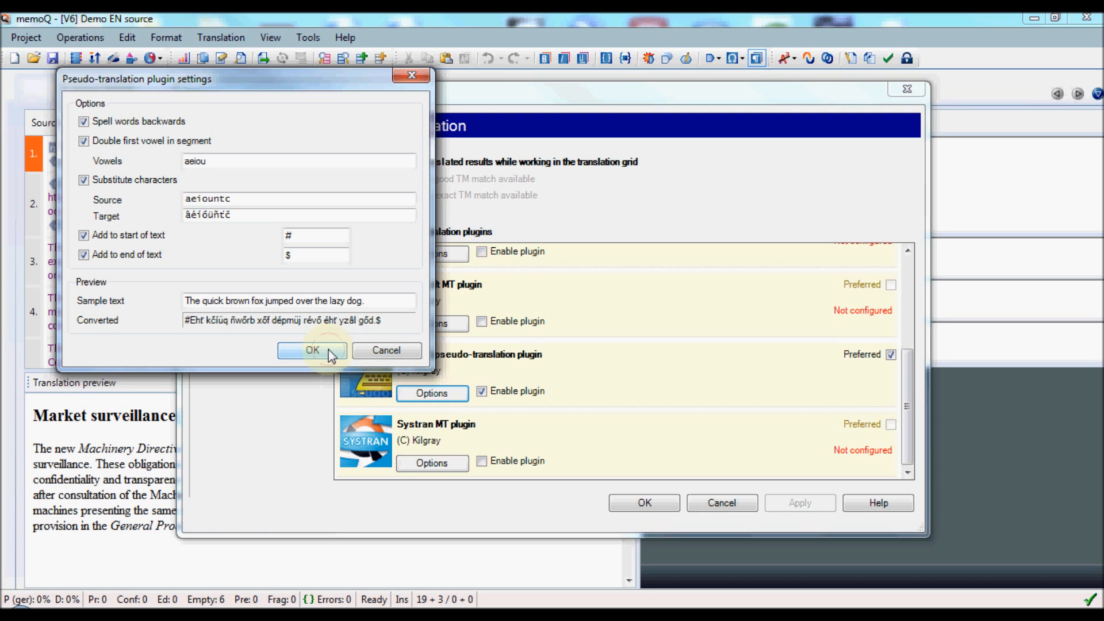
pyautogui.click(311, 350)
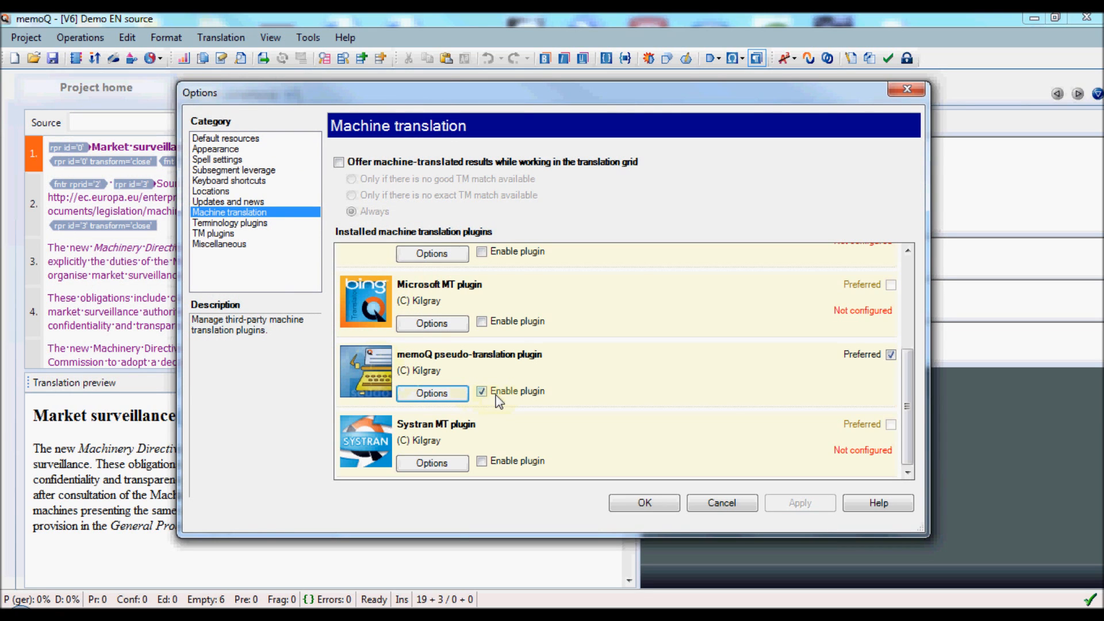
pyautogui.click(644, 503)
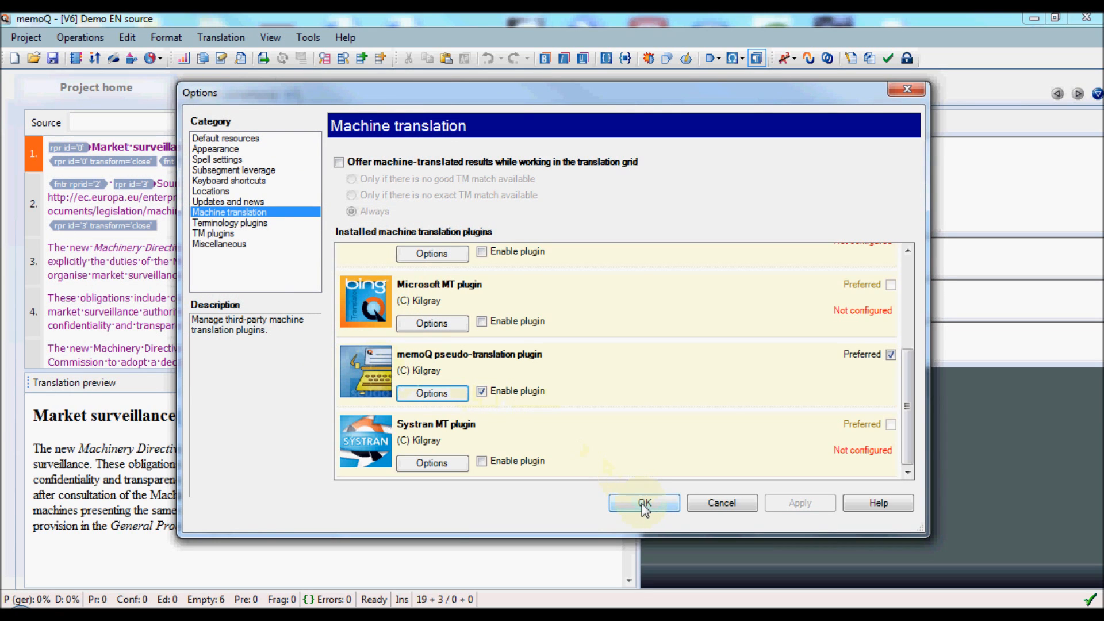
pyautogui.click(642, 503)
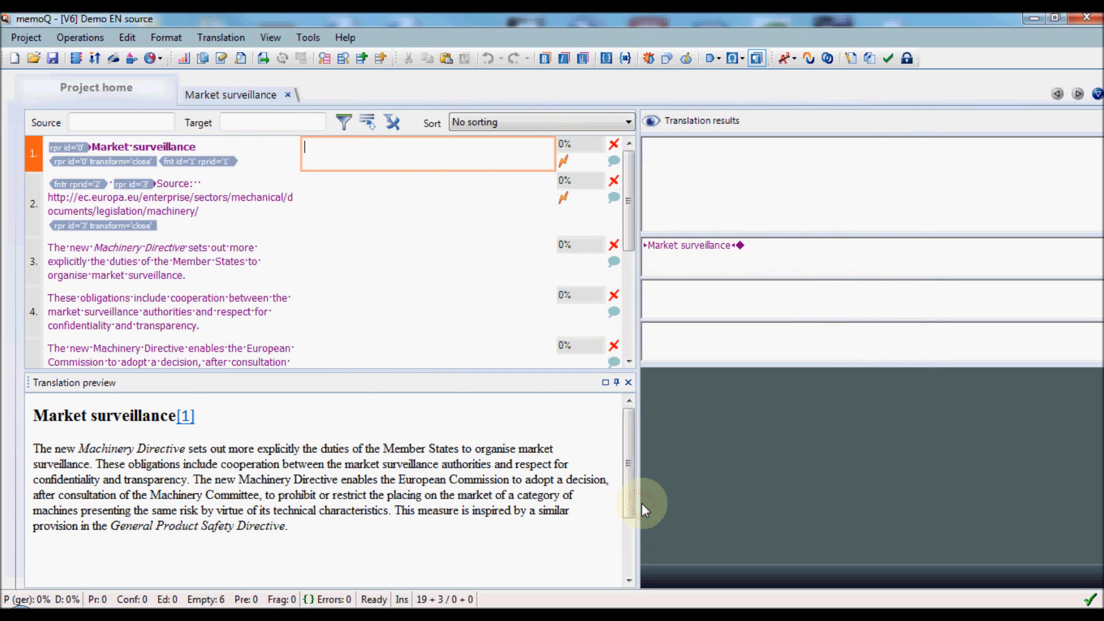
pyautogui.moveTo(257, 215)
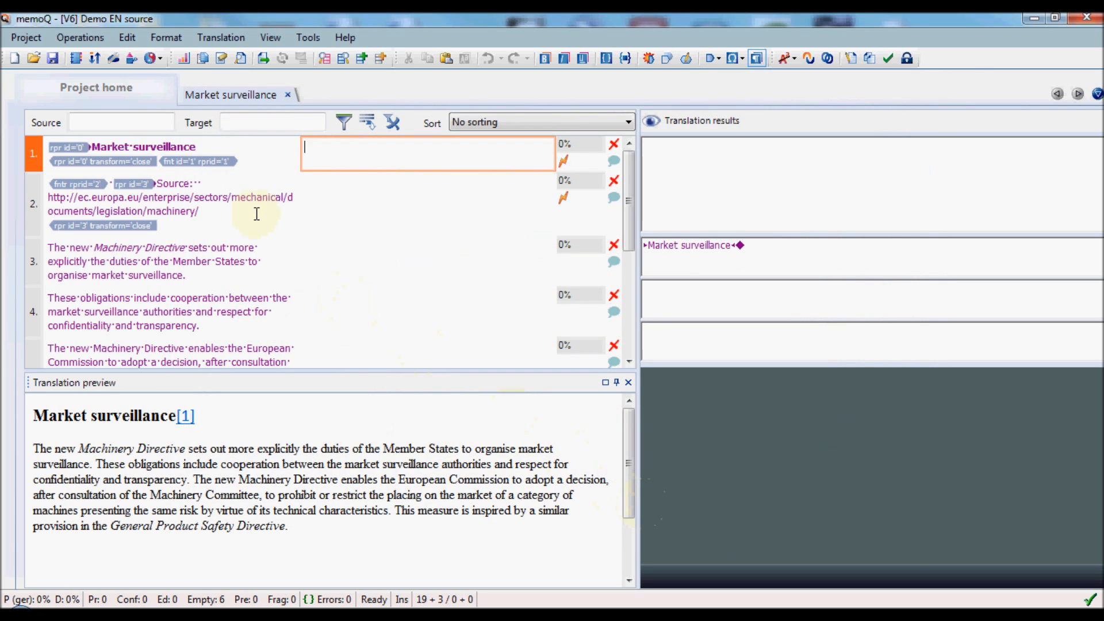
pyautogui.moveTo(80, 38)
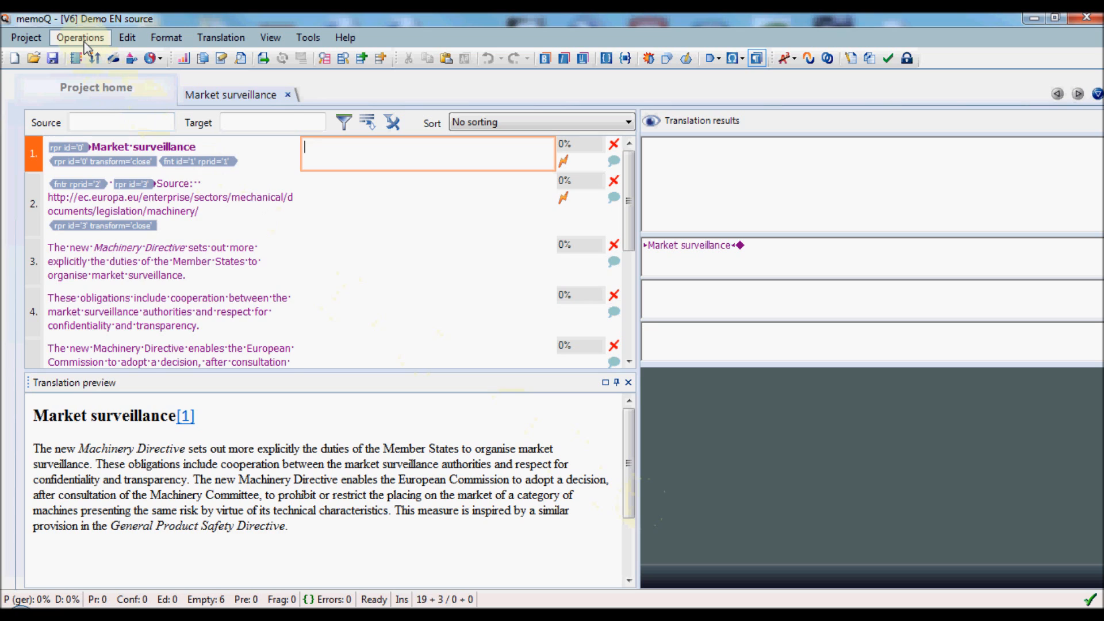
# - Run Pre-Translate on the Market surveillance document with Use machine translation ticked
pyautogui.click(79, 37)
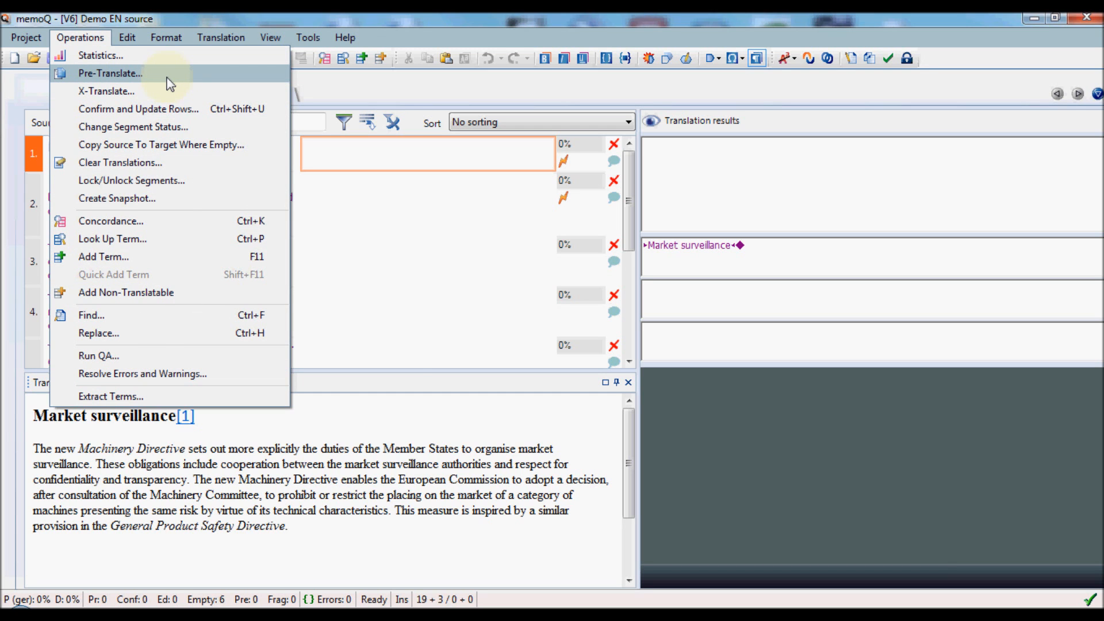
pyautogui.click(111, 73)
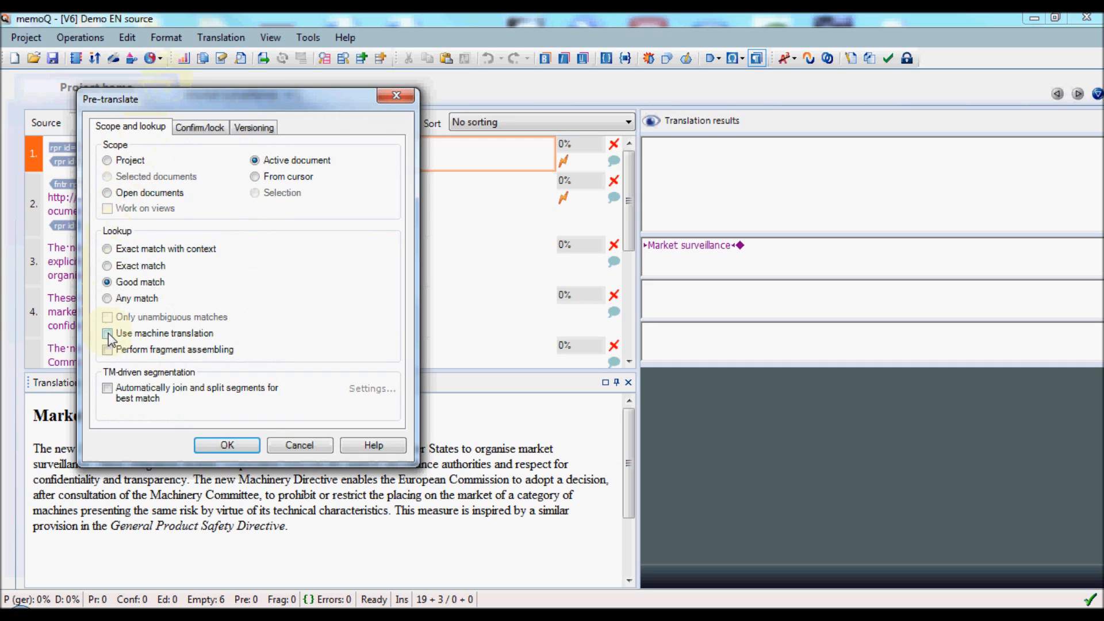
pyautogui.click(107, 333)
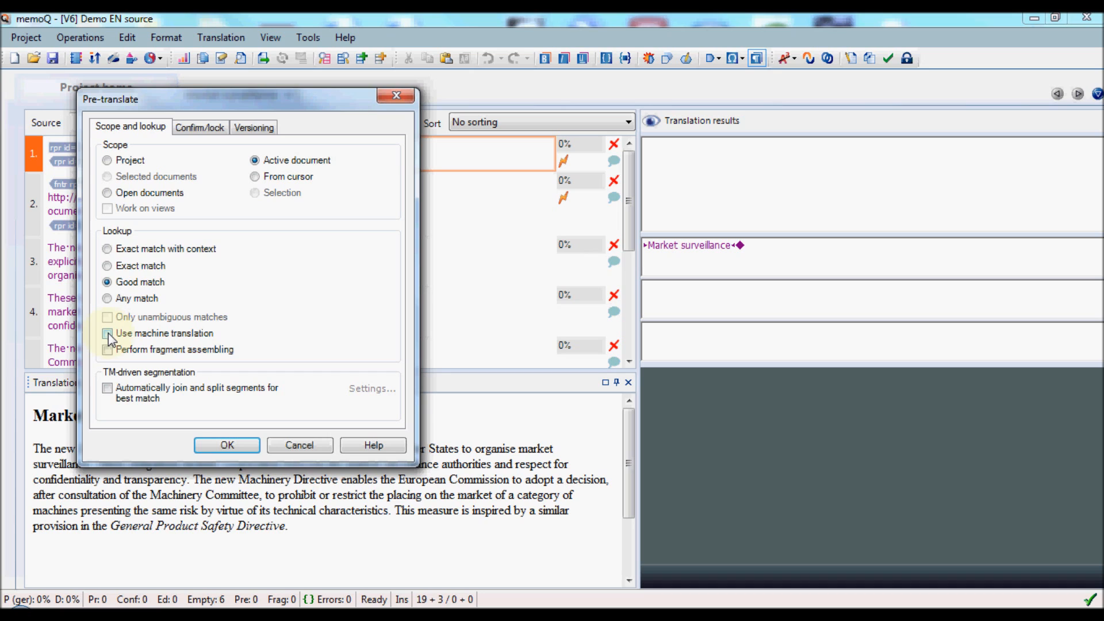
pyautogui.click(107, 333)
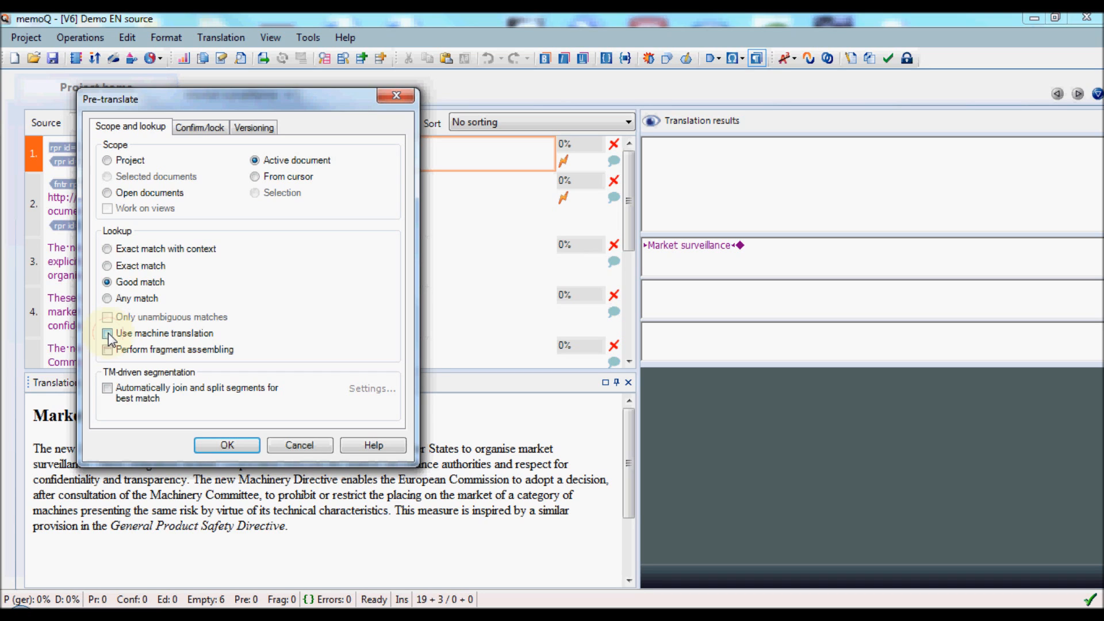
pyautogui.click(108, 333)
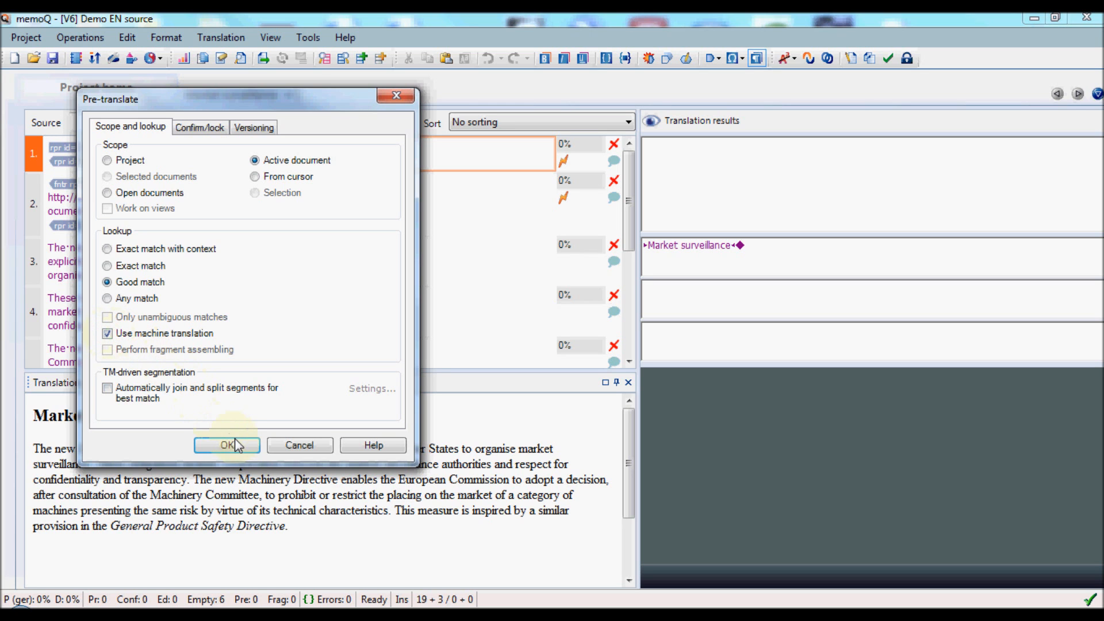
pyautogui.click(226, 445)
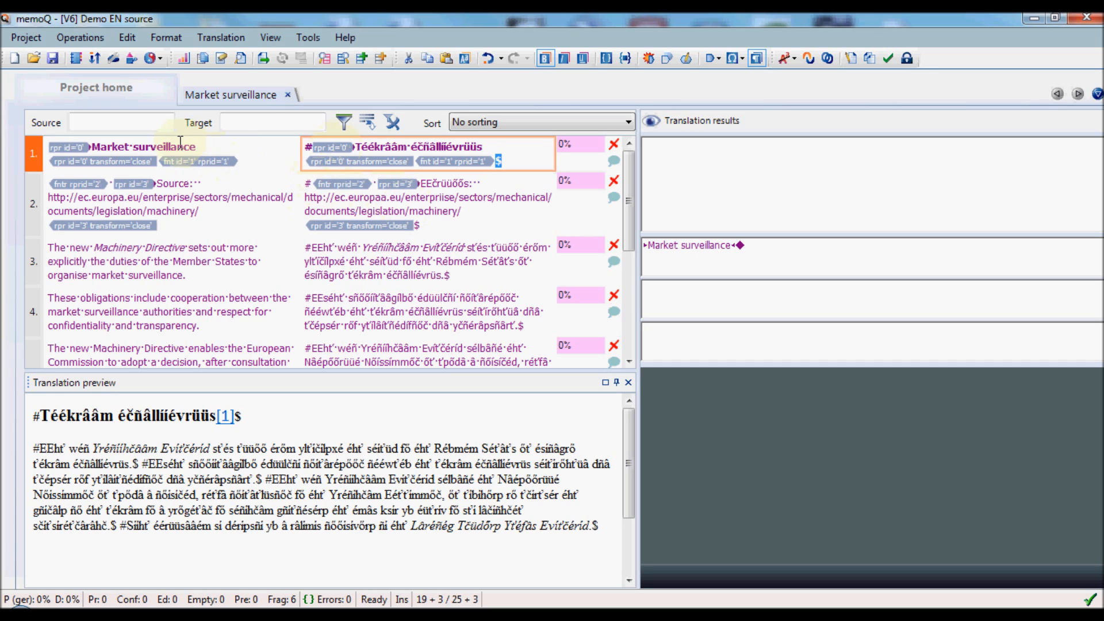
# - Compare 'surveillance' and 'Directive' in segments 1 and 3 with their garbled target counterparts
pyautogui.doubleClick(162, 146)
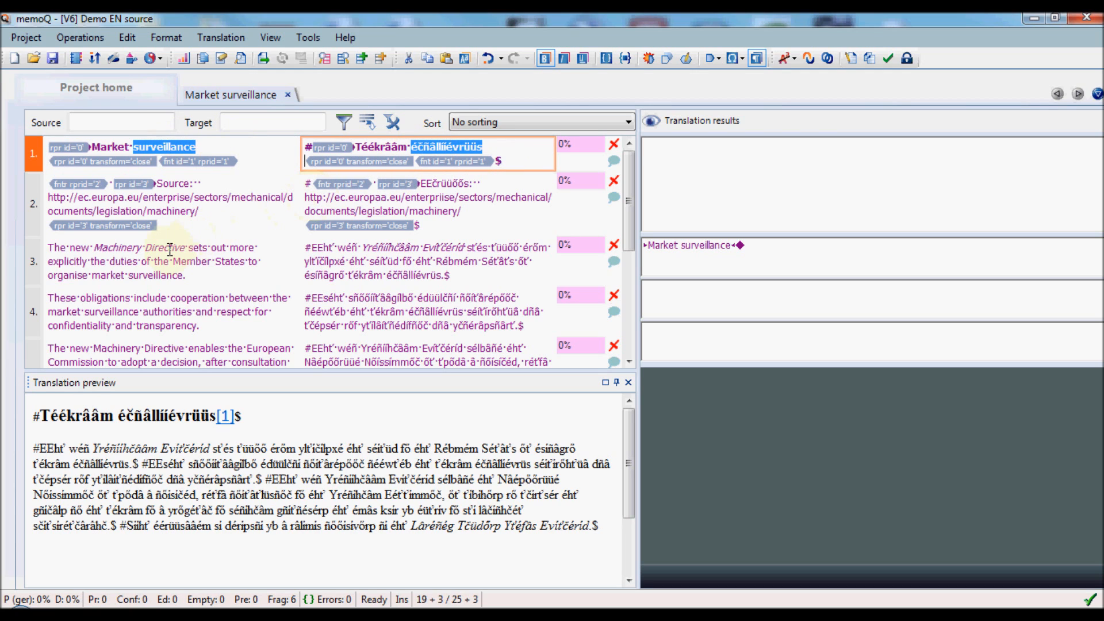
pyautogui.click(165, 260)
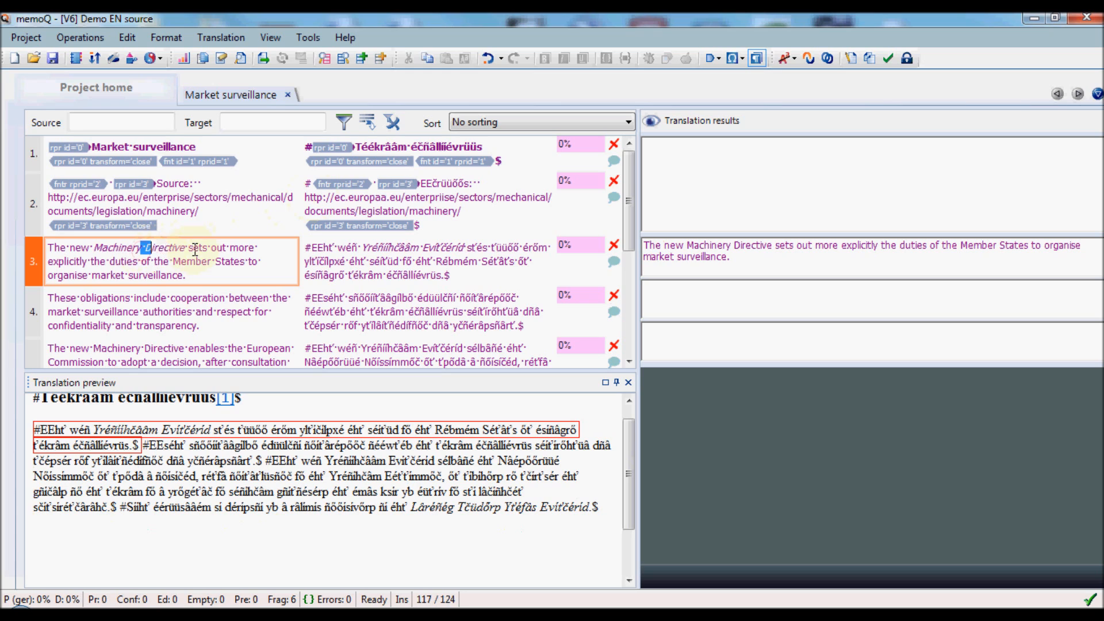
pyautogui.doubleClick(165, 247)
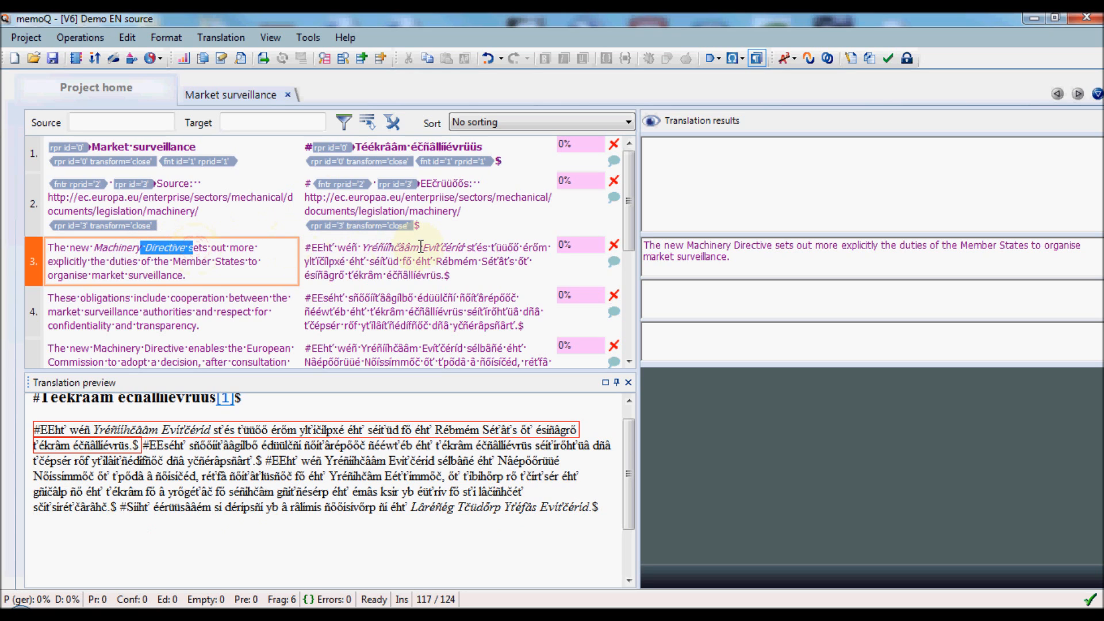
pyautogui.doubleClick(443, 248)
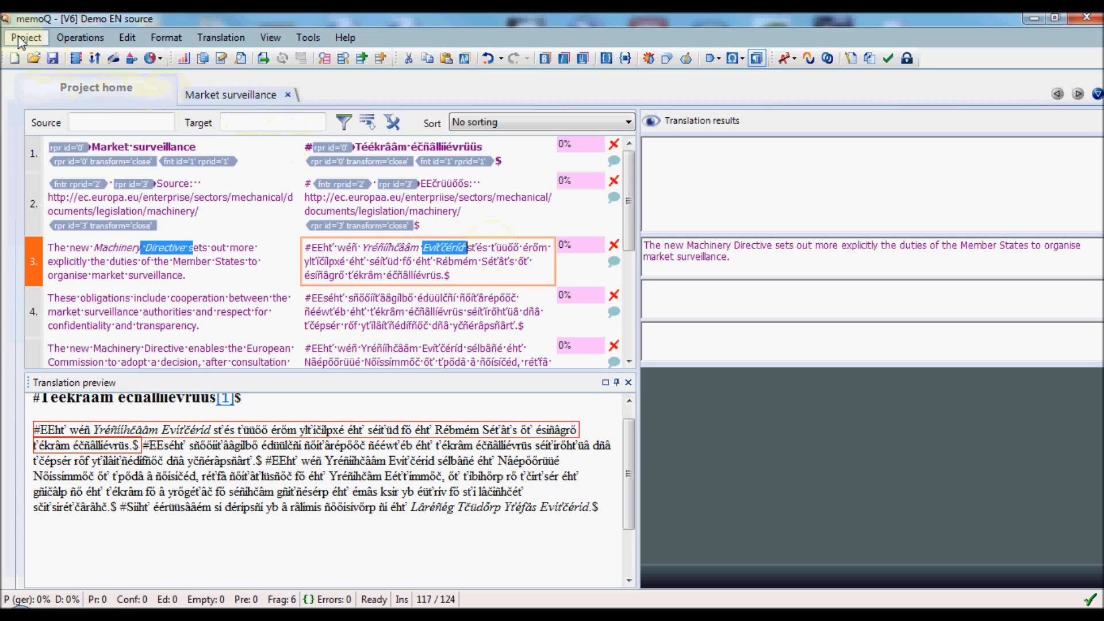
# - Export the active Market surveillance document from the Project menu
pyautogui.click(26, 37)
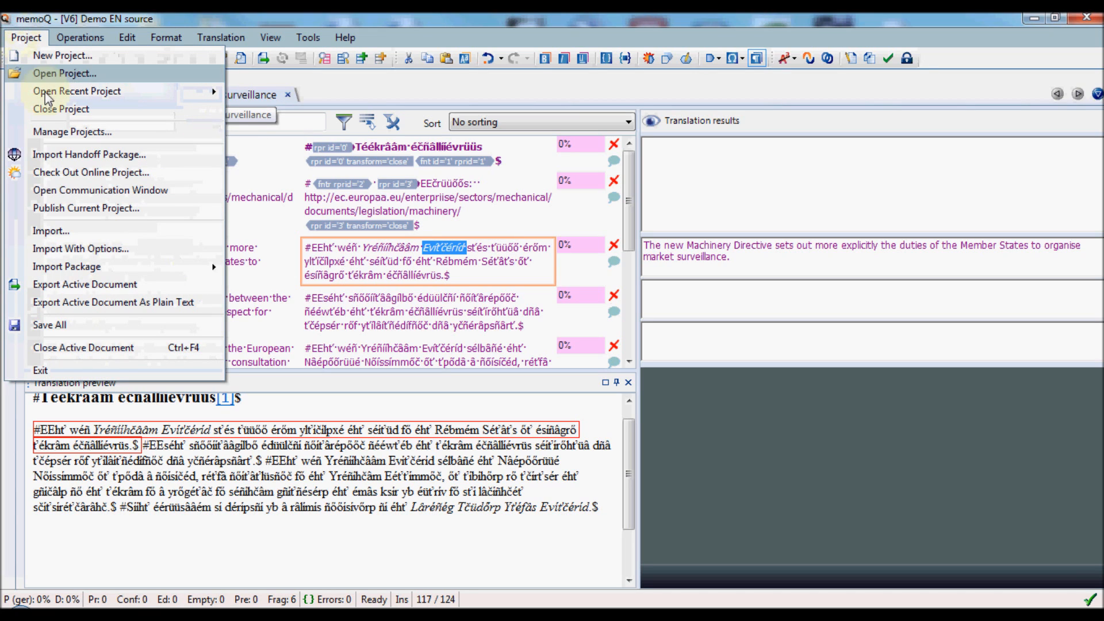
pyautogui.moveTo(85, 284)
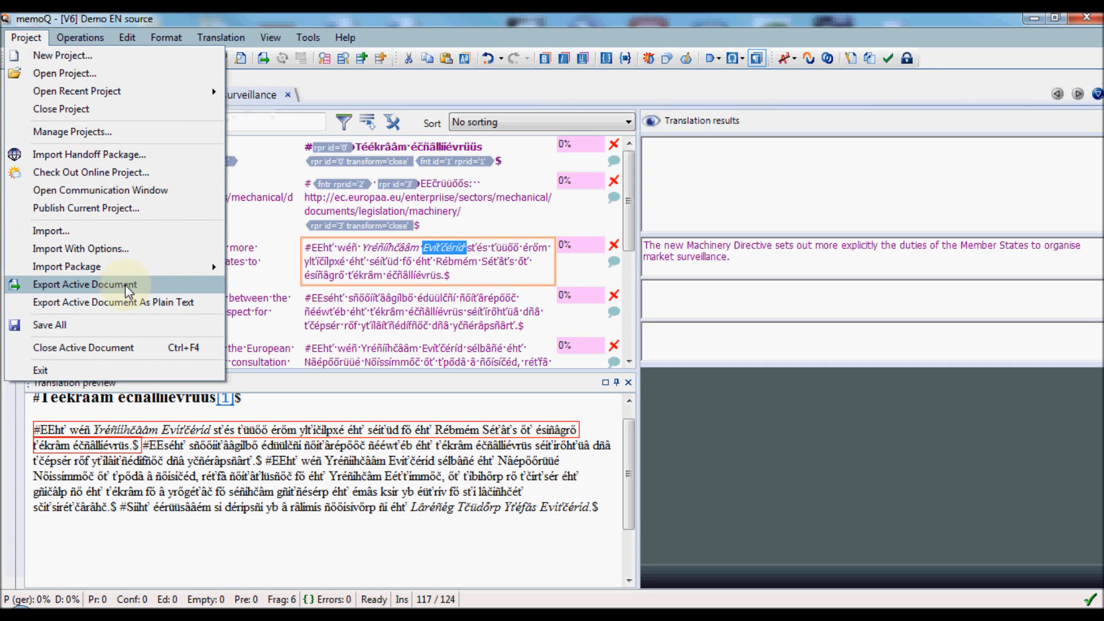
pyautogui.click(85, 285)
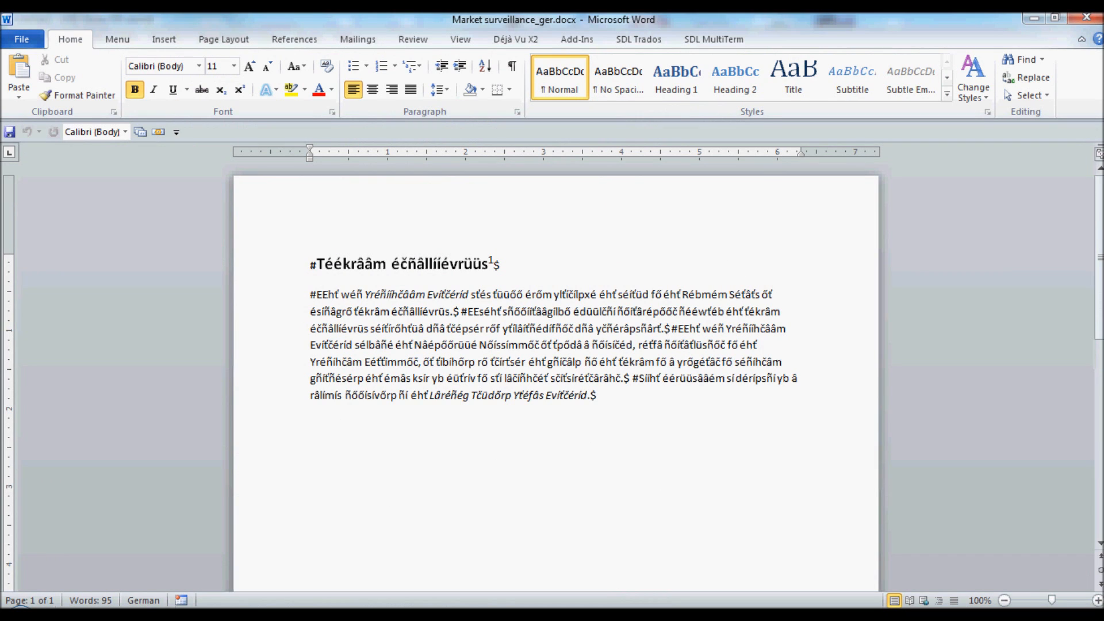
# - Place the cursor in the garbled heading of Market surveillance_ger.docx in Word
pyautogui.click(310, 264)
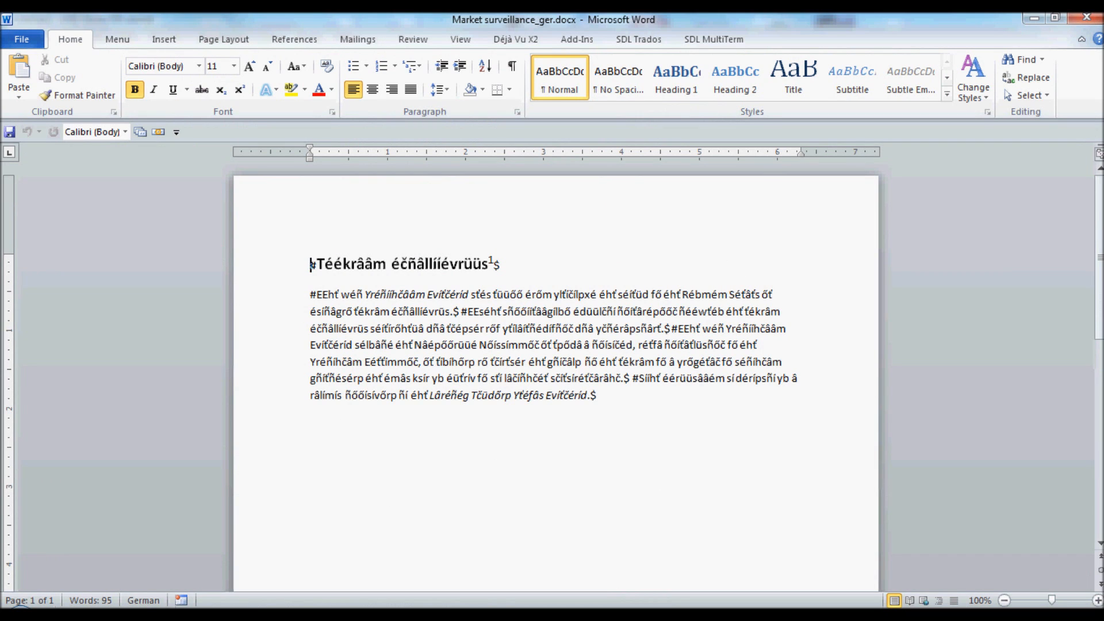